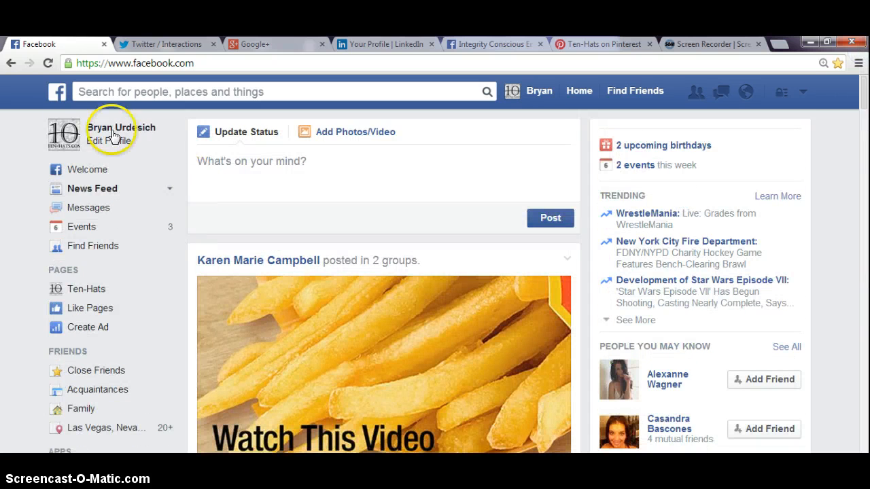
Go to the personal profile timeline, scan its recent posts and expand the More profile sections
left_click(121, 128)
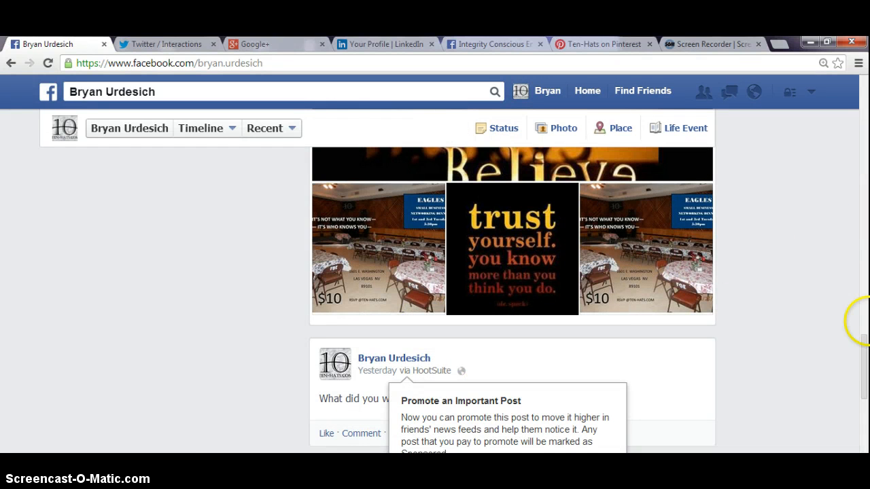
scroll("down", 3)
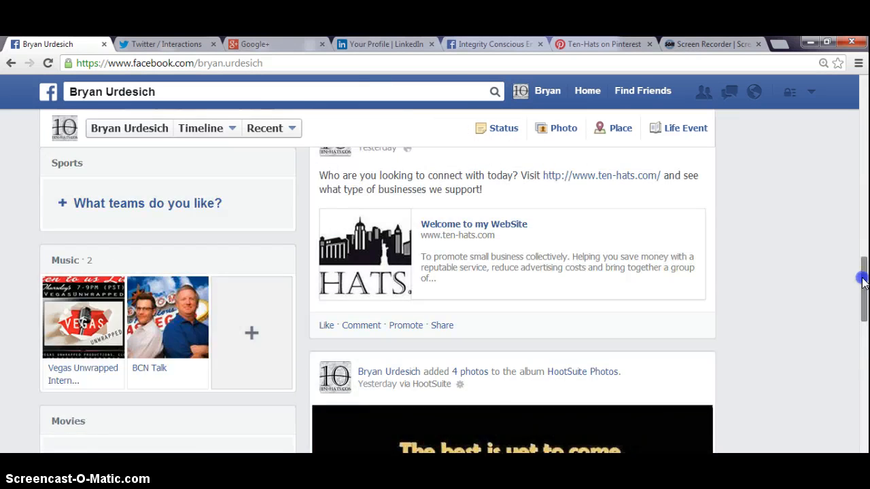
scroll("up", 3)
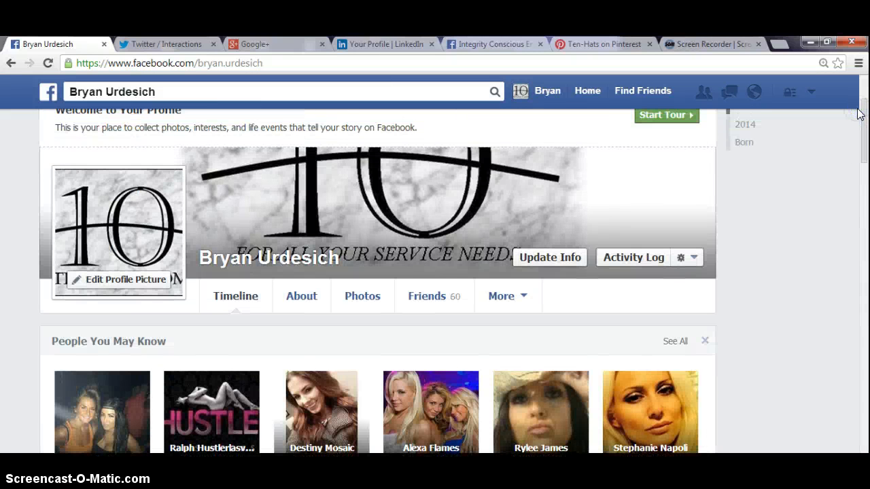
mouse_move(446, 301)
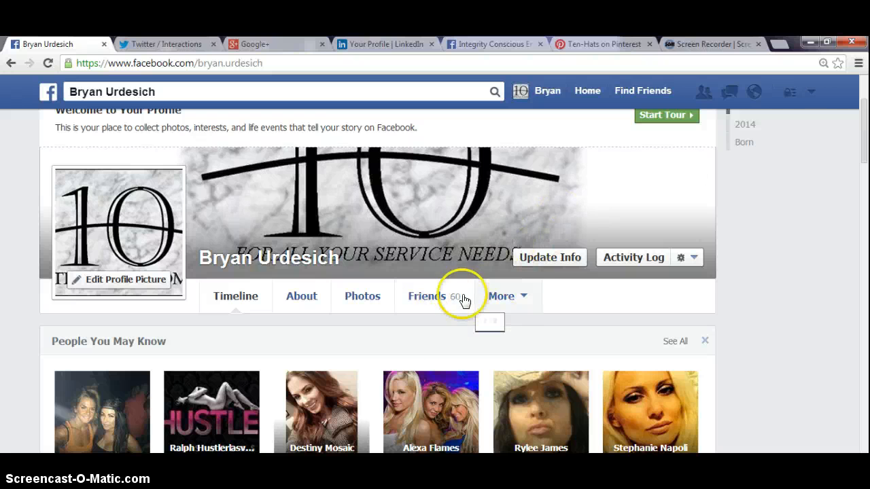
left_click(501, 296)
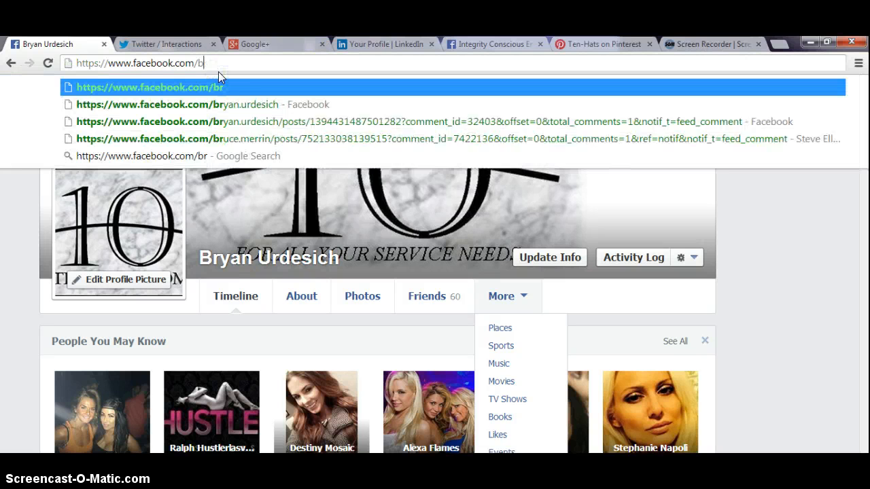
Navigate to the Ten-Hats business page by its 'tenhats' address, acting as the page
type("tenhats")
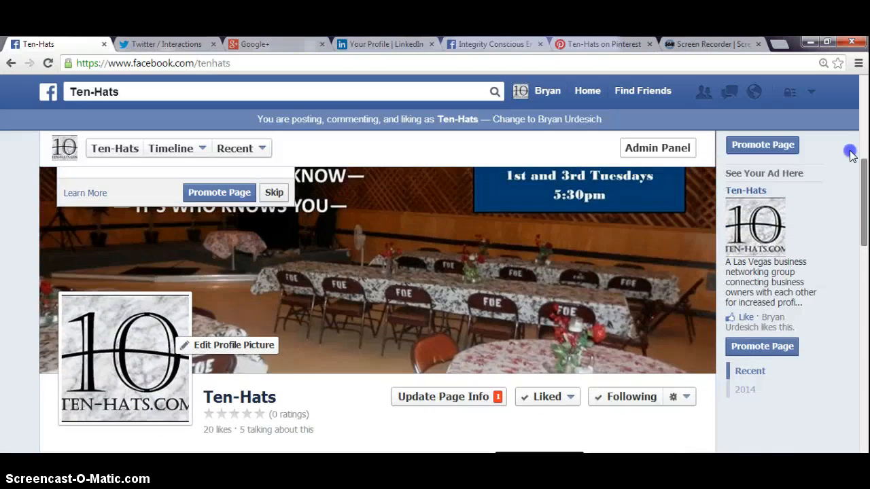
Invite each suggested friend in the Invite Friends box until the suggestion list is empty
scroll("down", 3)
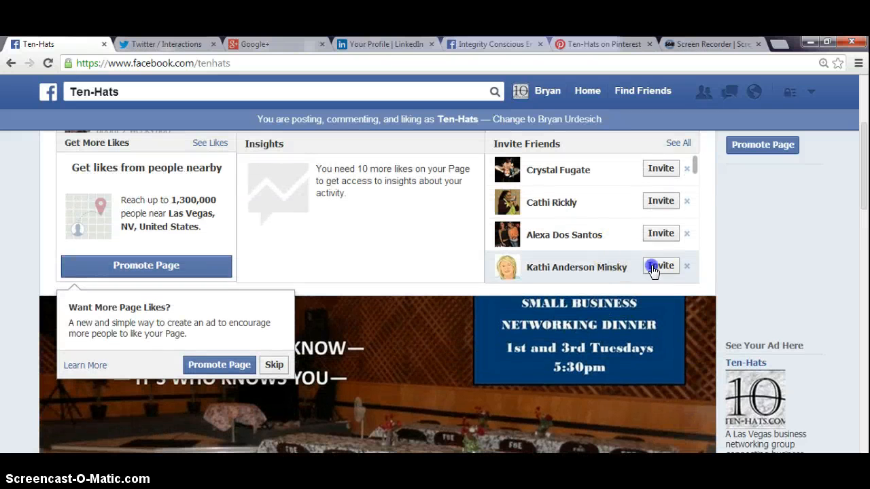
left_click(661, 265)
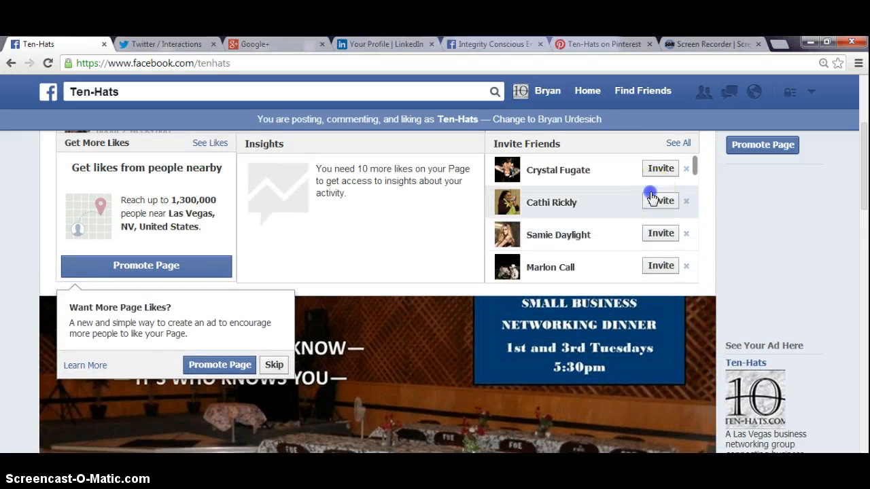
left_click(659, 201)
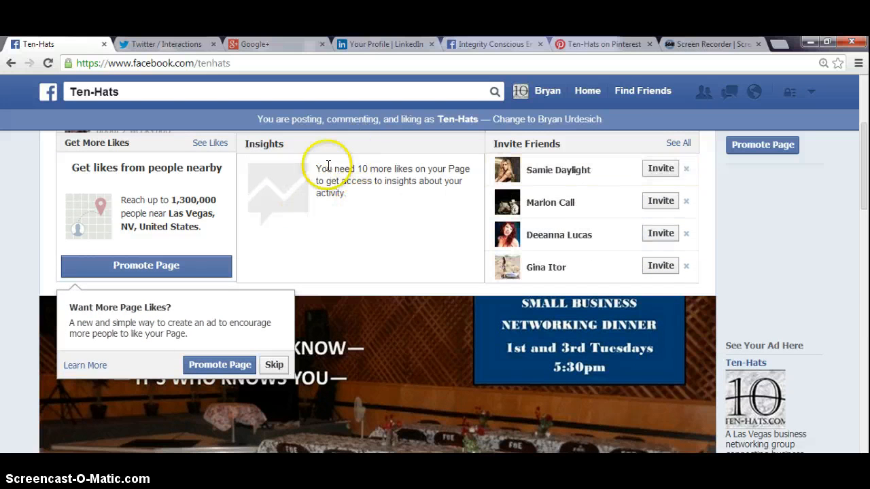
left_click(660, 169)
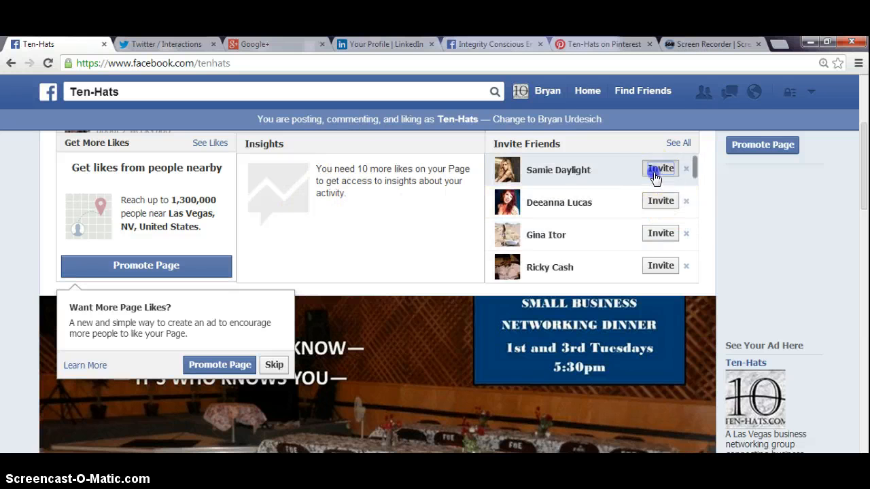
left_click(660, 169)
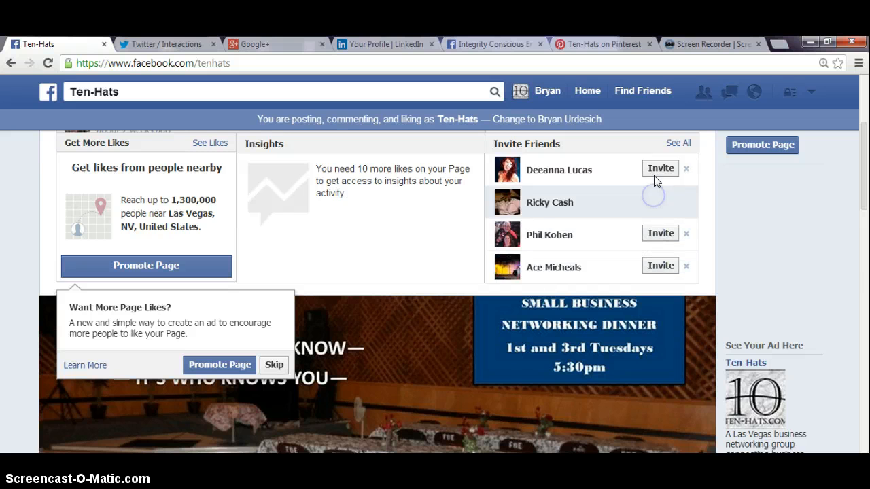
left_click(661, 169)
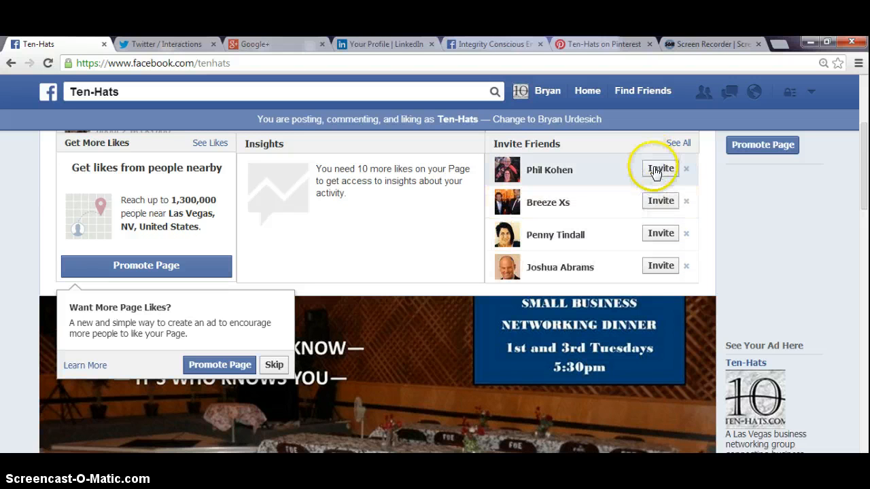
left_click(660, 169)
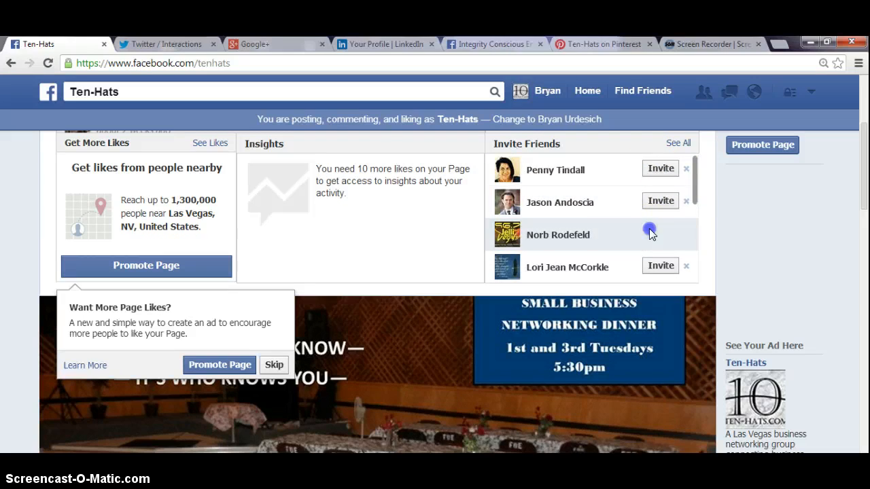
left_click(660, 233)
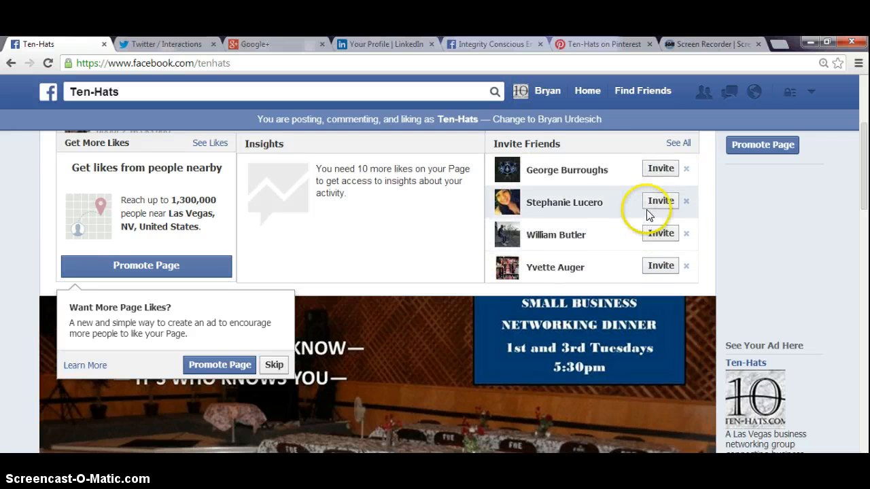
left_click(659, 201)
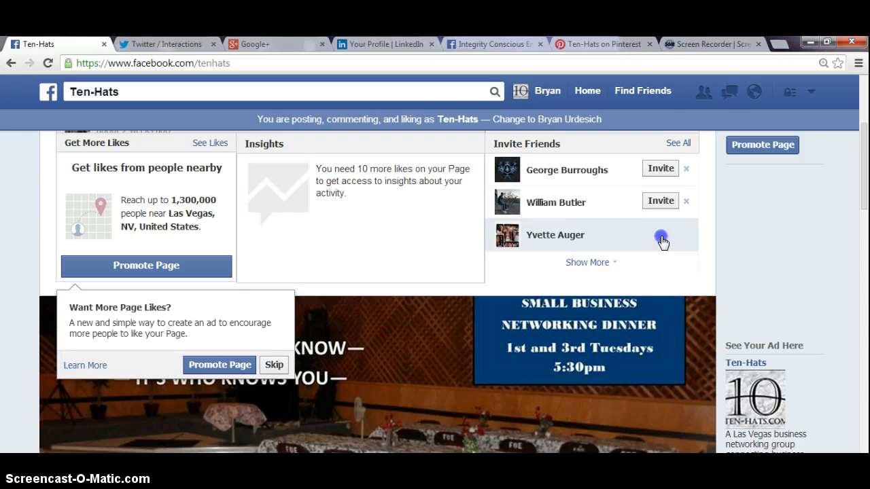
left_click(660, 238)
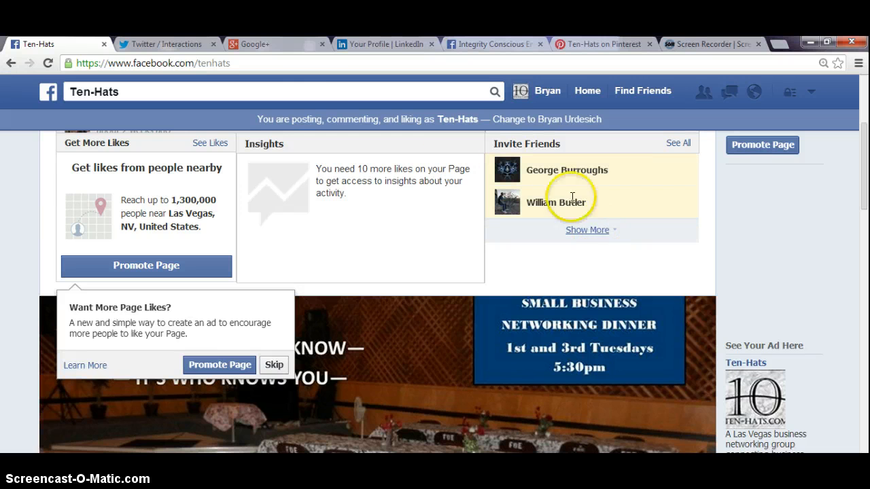
mouse_move(184, 43)
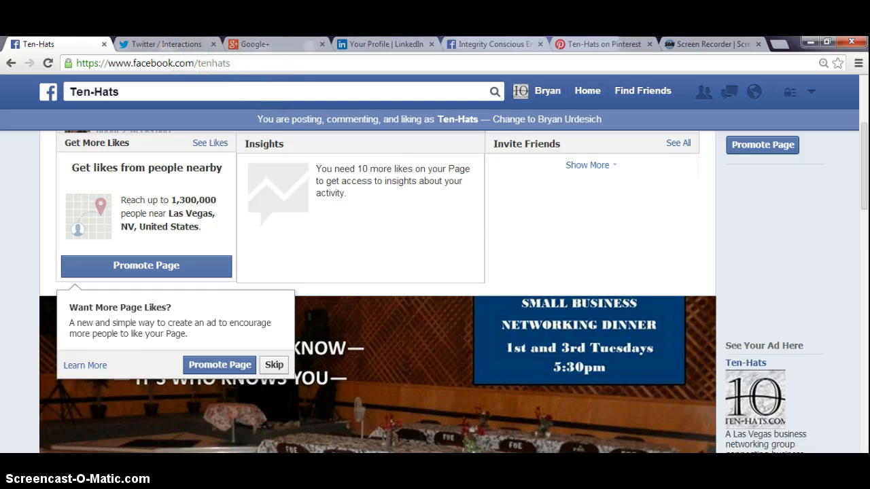
Scan down the Ten-Hats page timeline and invite panel, then switch to the Twitter account
scroll("down", 3)
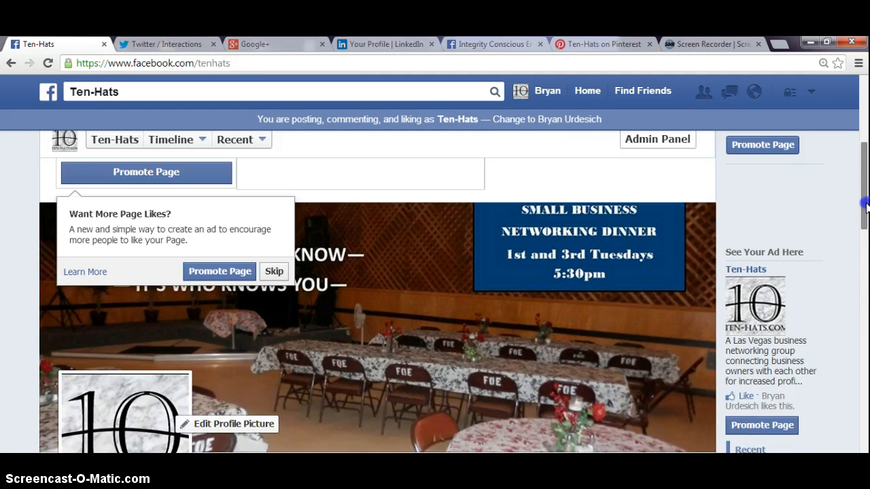
scroll("down", 3)
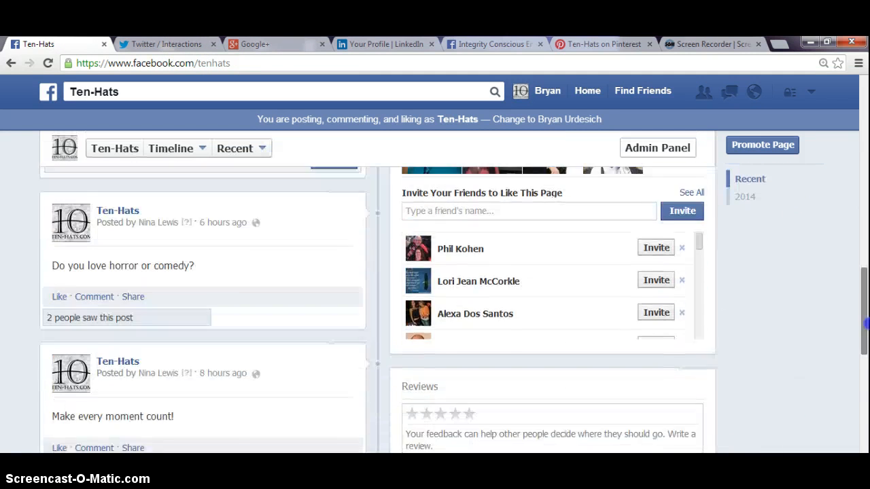
scroll("down", 3)
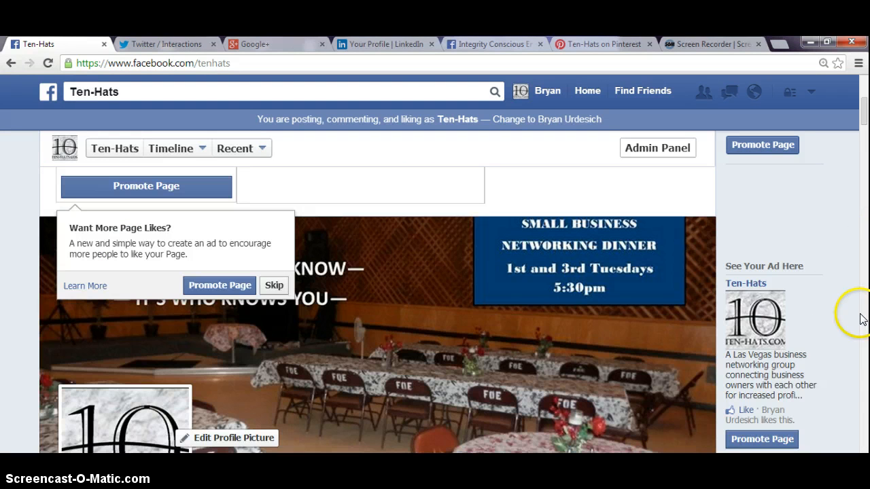
mouse_move(862, 135)
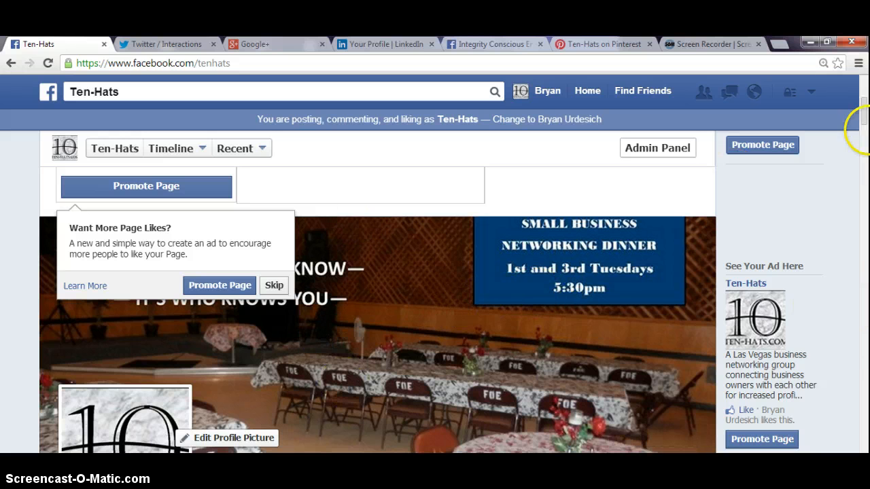
scroll("down", 3)
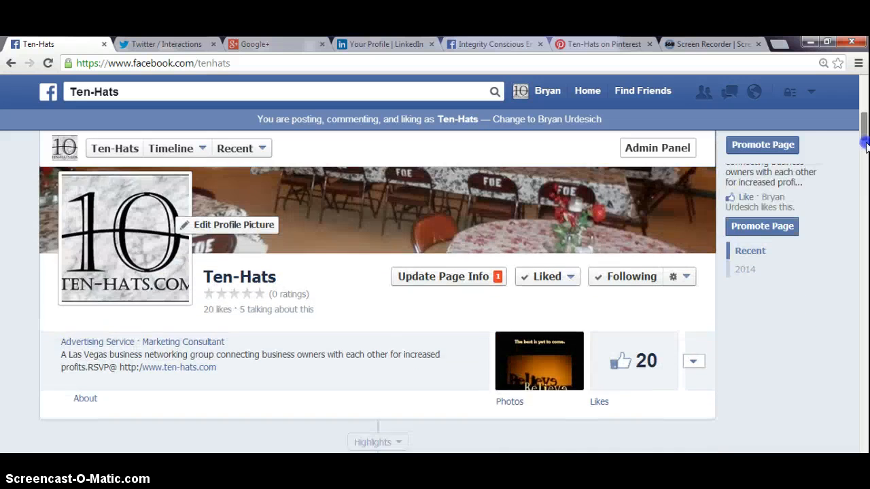
scroll("down", 3)
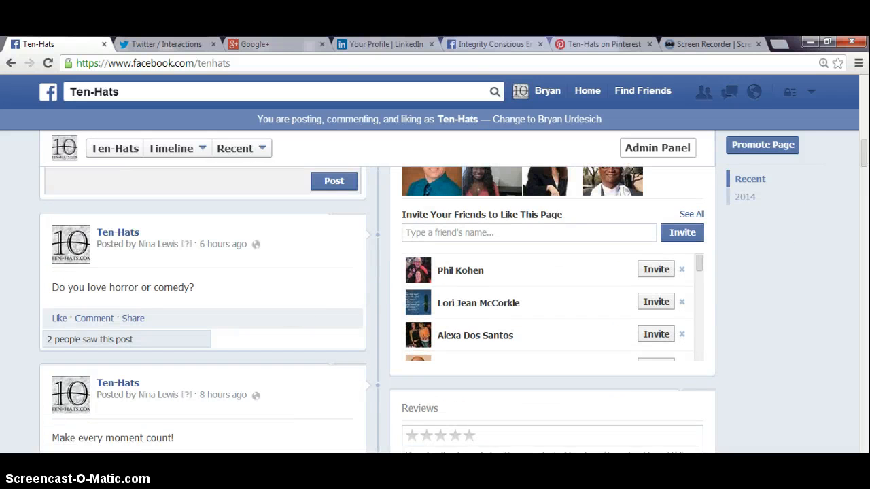
left_click(164, 43)
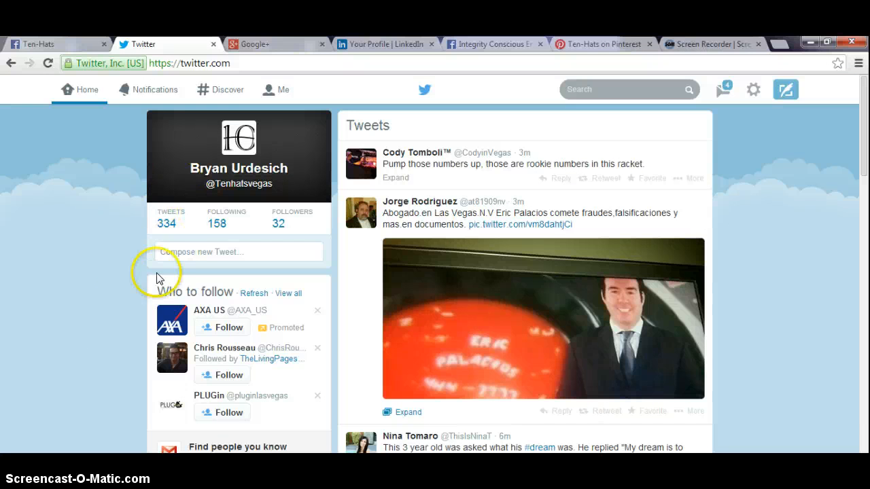
mouse_move(143, 291)
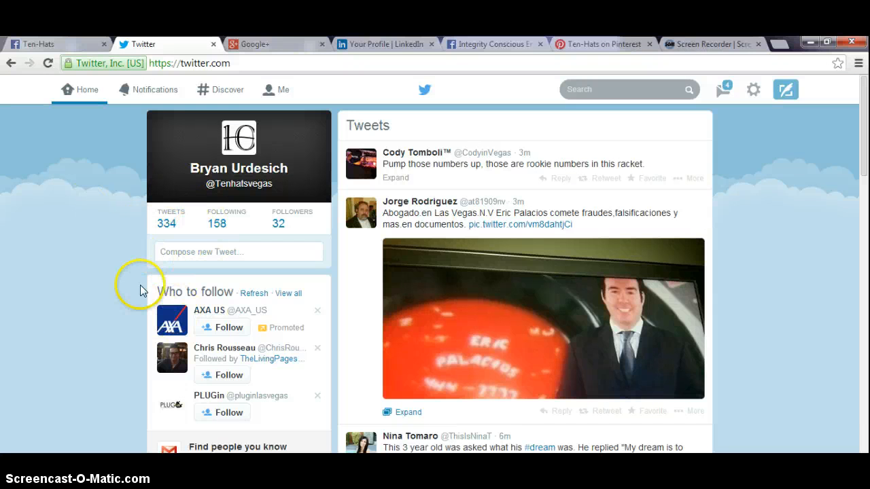
mouse_move(179, 228)
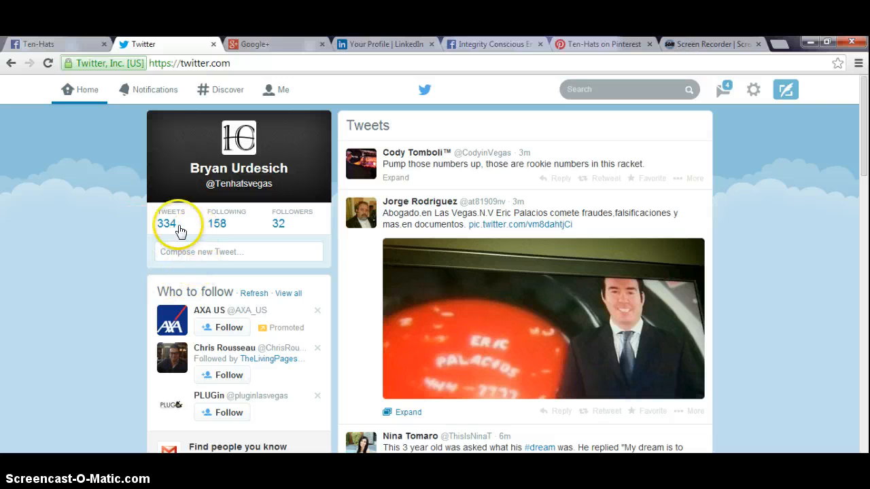
mouse_move(175, 287)
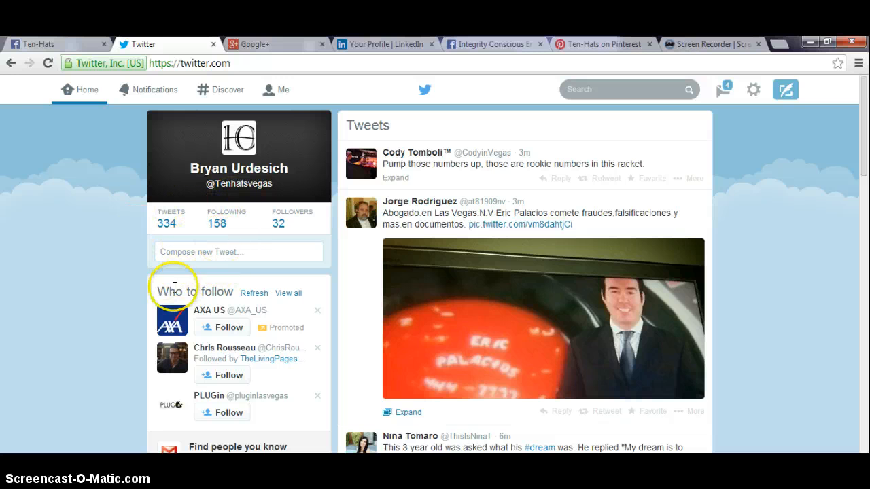
mouse_move(279, 225)
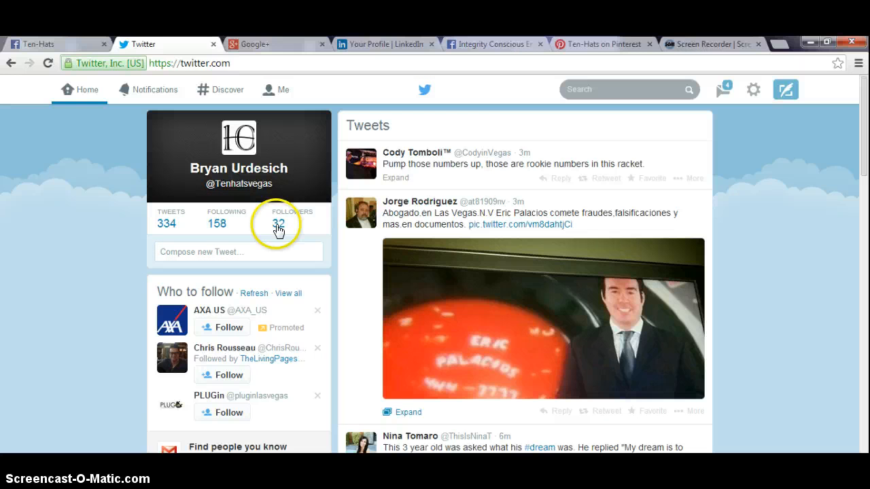
mouse_move(160, 89)
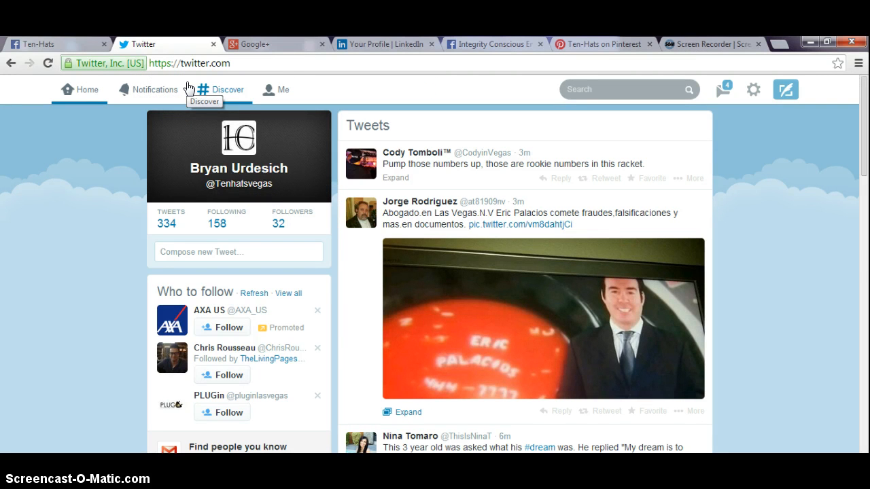
Bring up the Twitter Interactions list of recent follows and favourited tweets
left_click(146, 90)
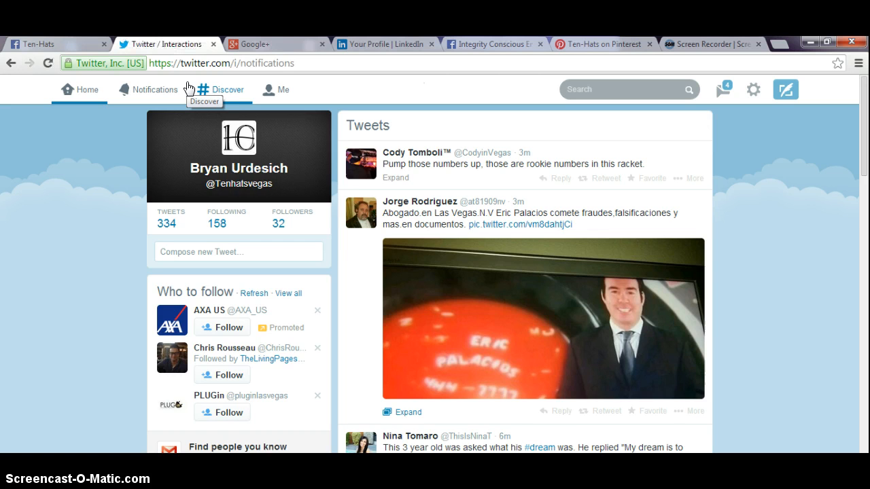
left_click(155, 90)
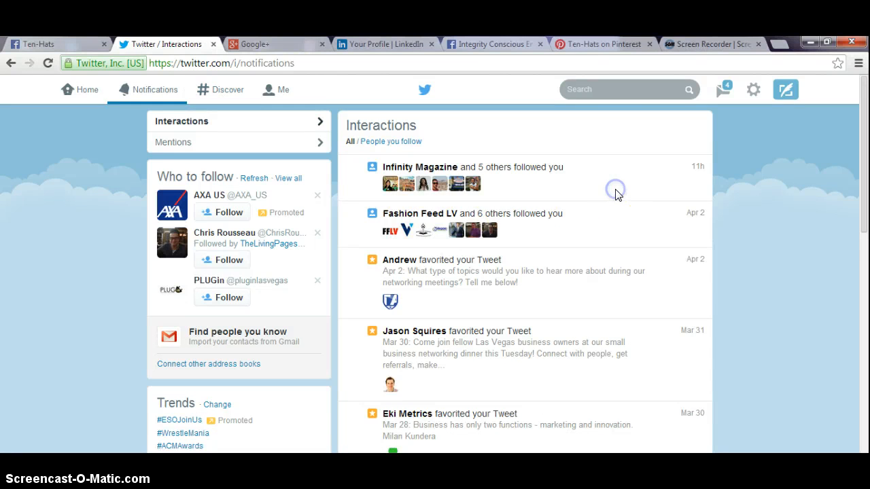
scroll("down", 3)
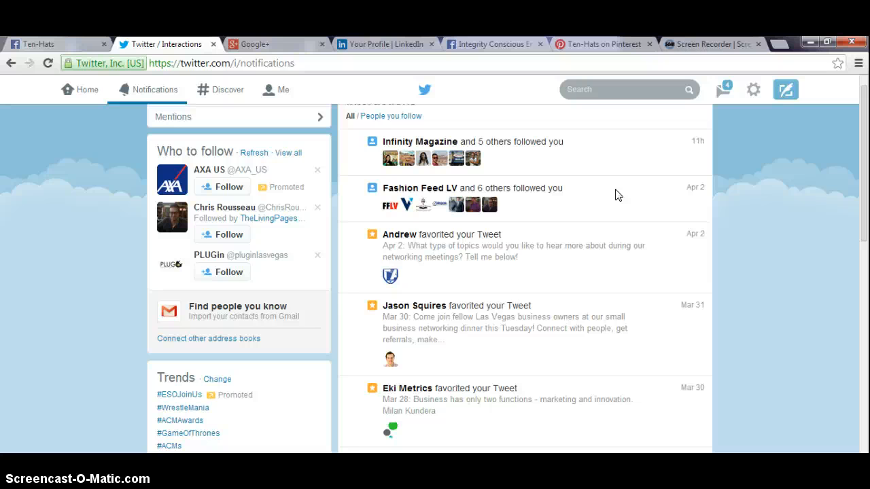
scroll("down", 3)
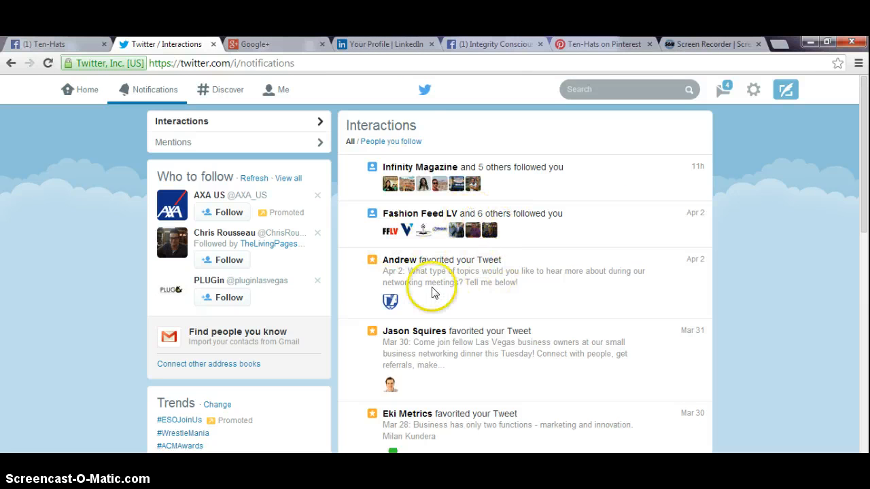
mouse_move(564, 285)
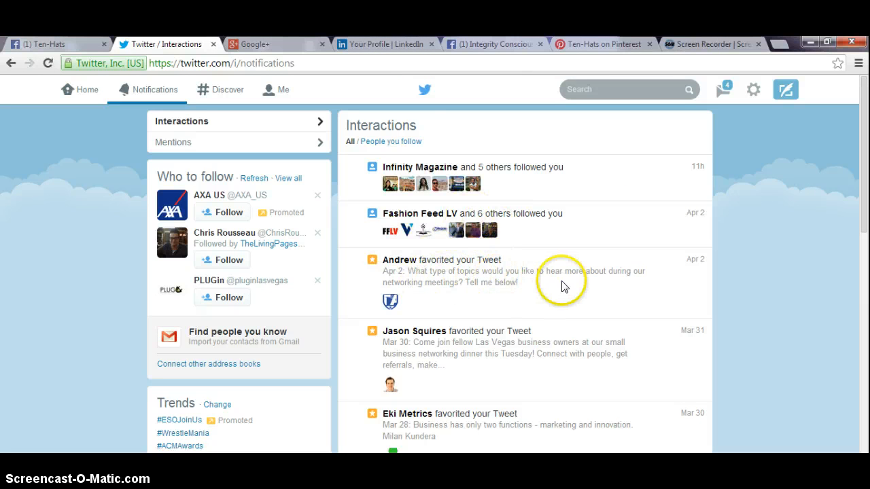
mouse_move(401, 323)
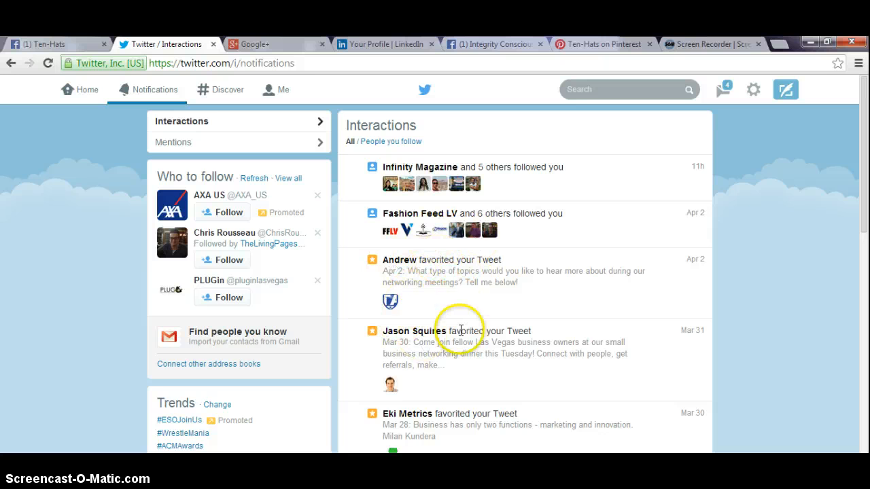
mouse_move(496, 388)
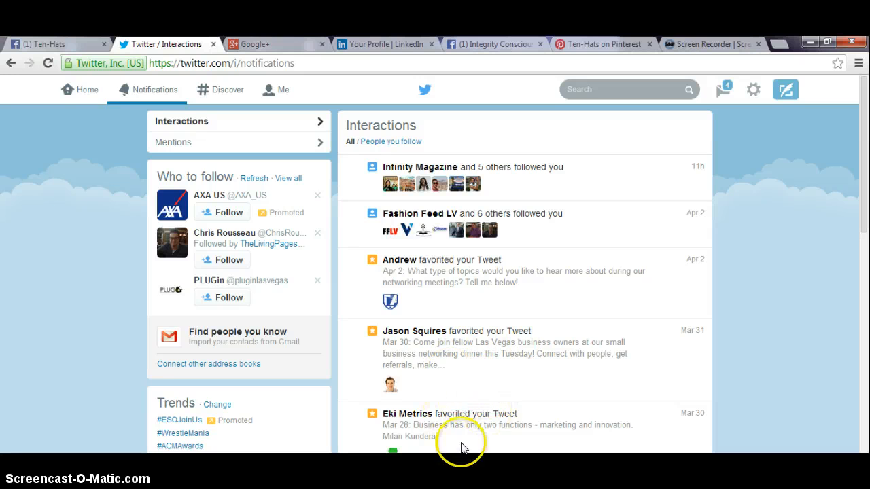
mouse_move(471, 405)
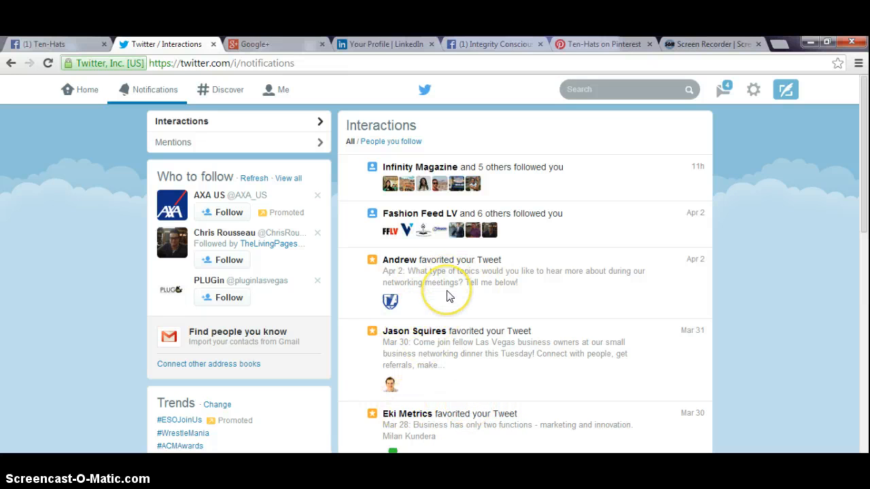
mouse_move(865, 214)
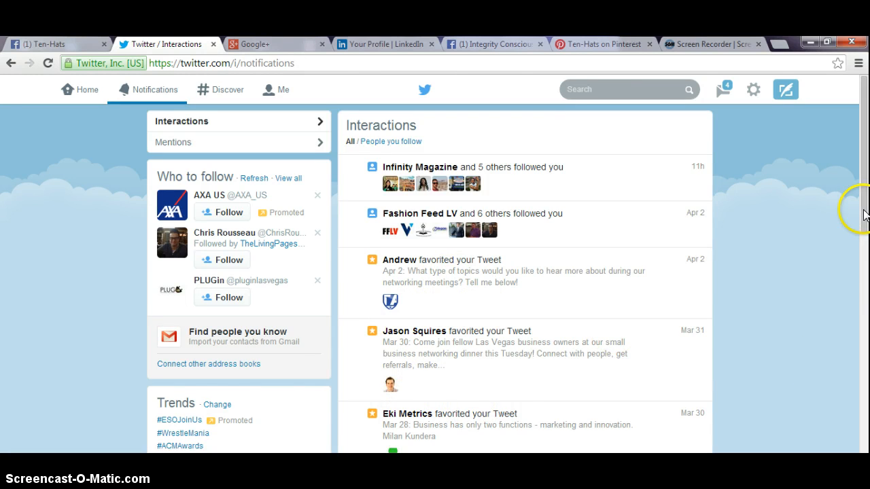
Review the rest of the follows and favorites, then switch to the Google+ account
scroll("down", 3)
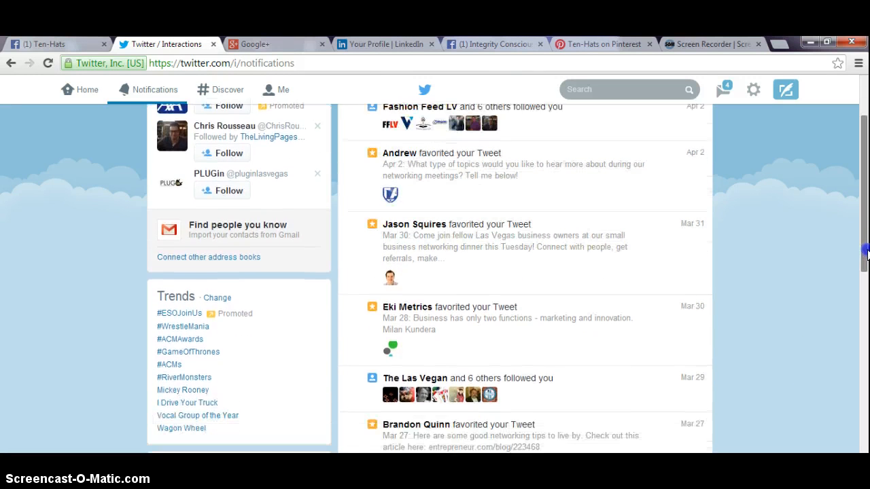
scroll("down", 3)
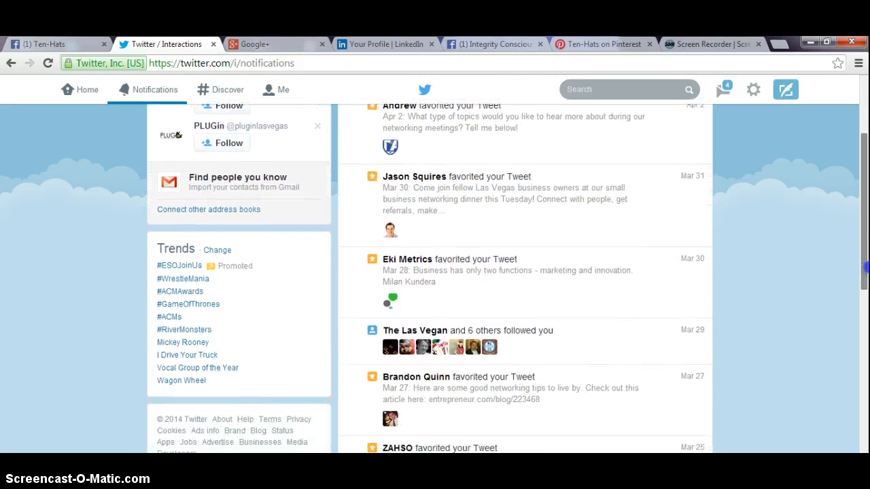
scroll("down", 3)
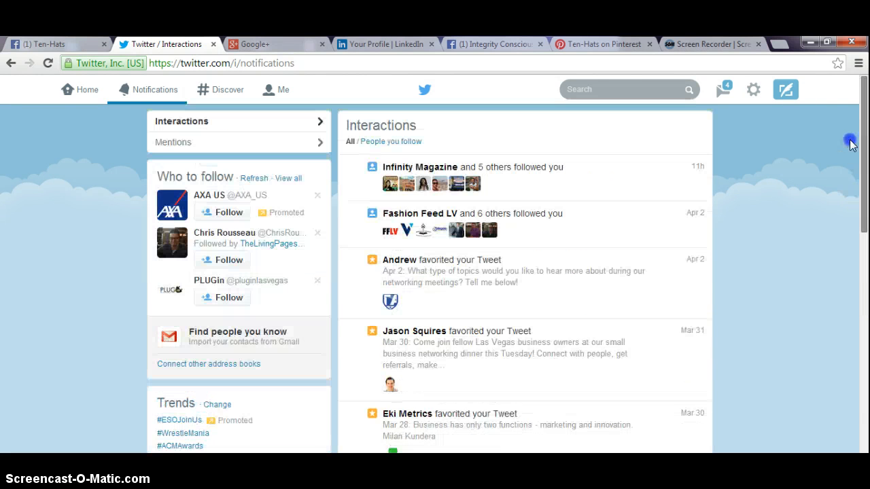
left_click(259, 44)
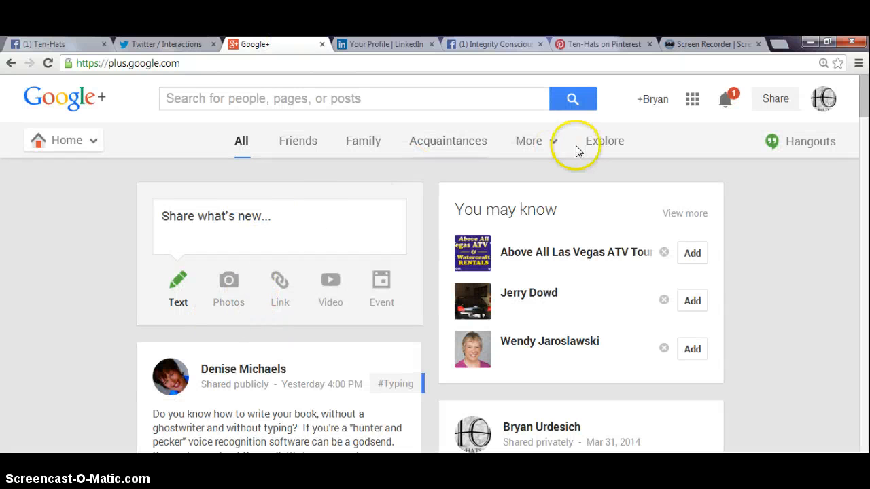
Check the Google+ notifications of people who added back, then load the Ten-Hats page profile
left_click(725, 98)
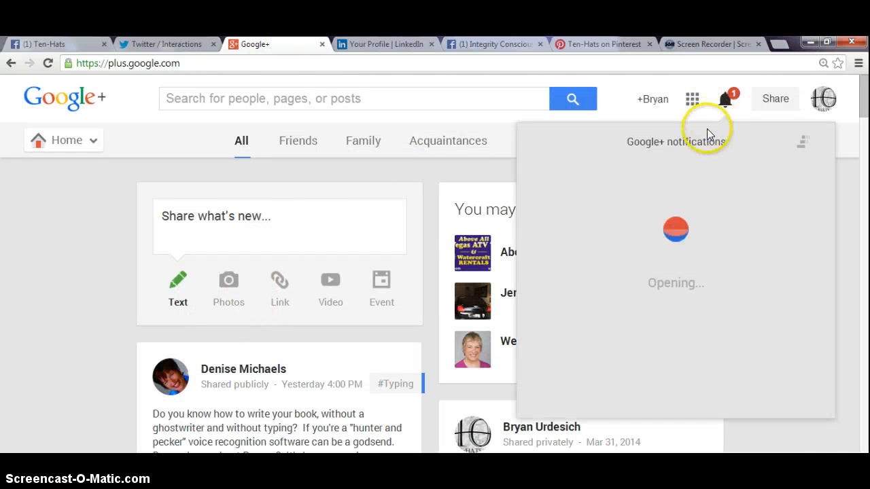
left_click(724, 98)
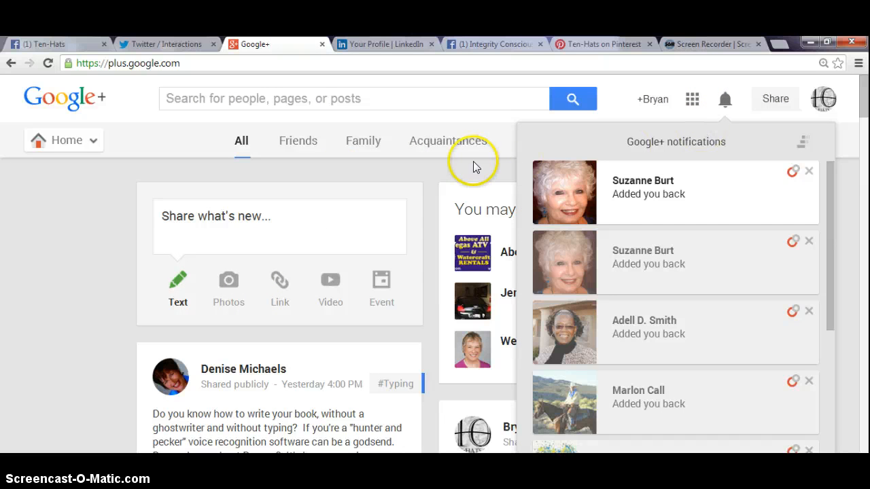
mouse_move(786, 94)
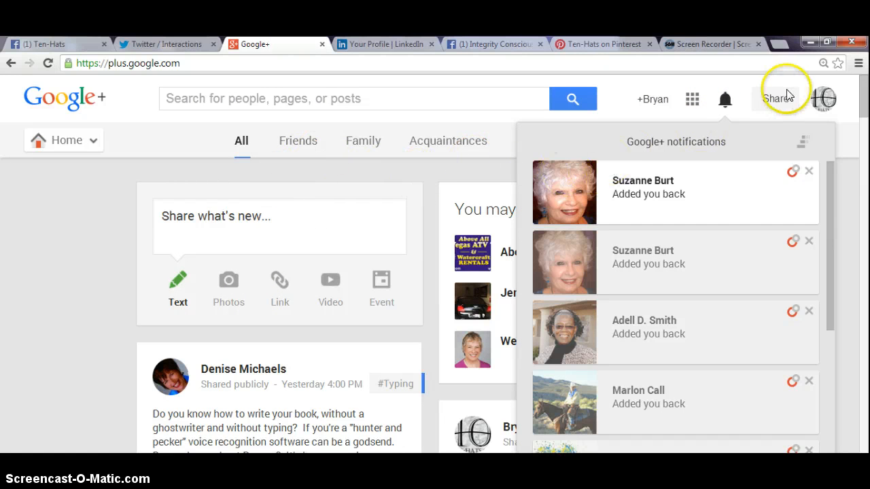
left_click(823, 98)
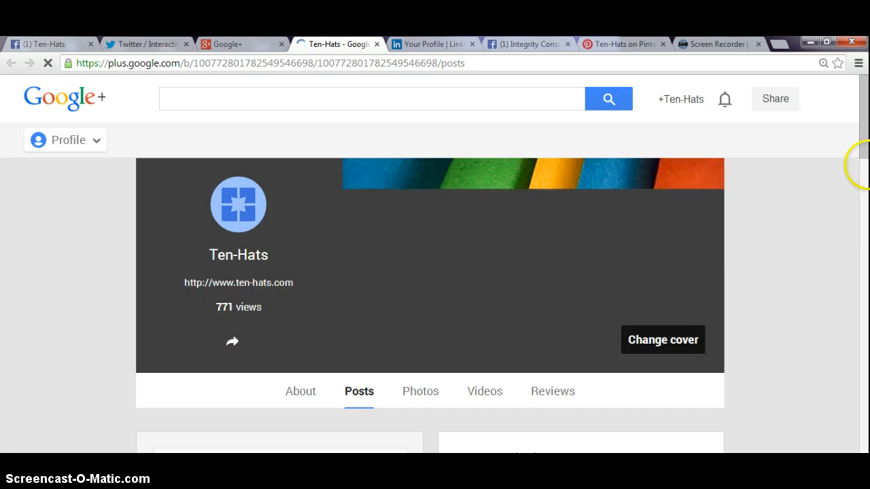
Scan the Ten-Hats Google+ posts and 771 views top to bottom, then return to the Ten-Hats Facebook page
scroll("down", 3)
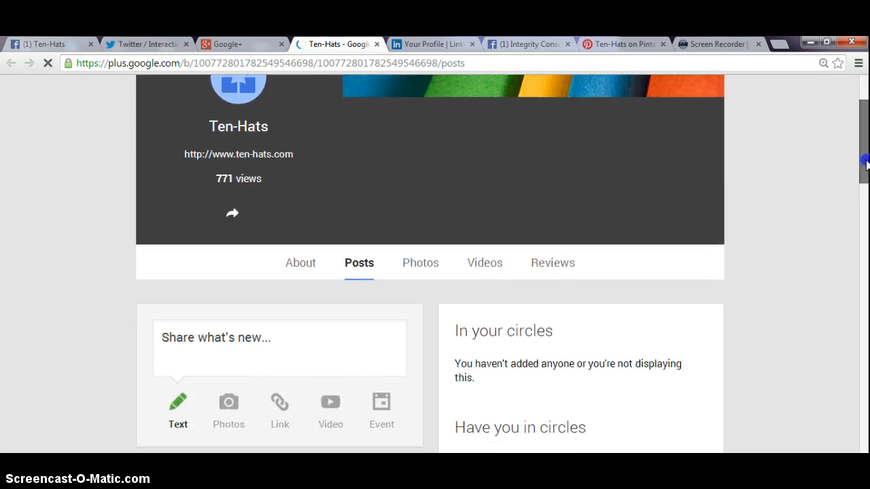
scroll("down", 3)
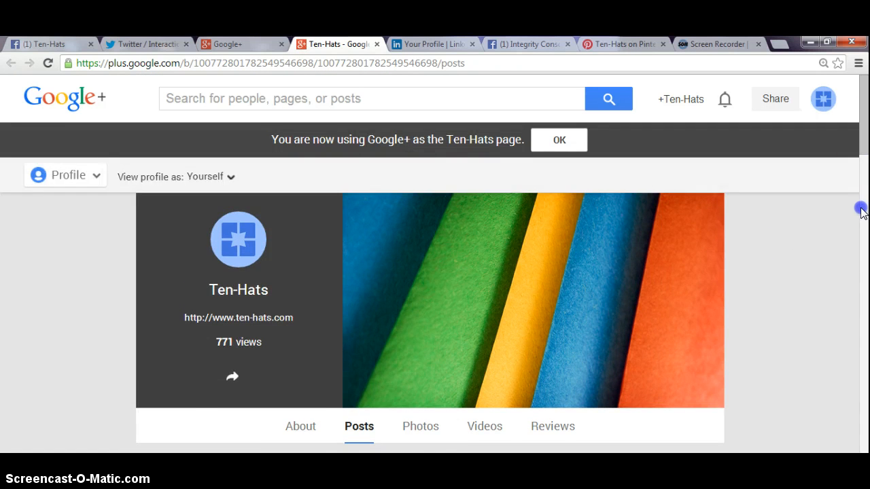
scroll("down", 3)
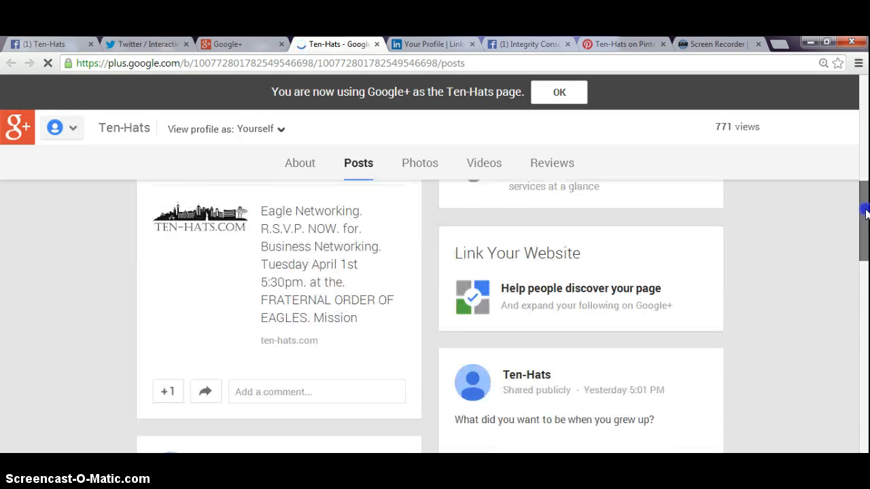
scroll("down", 3)
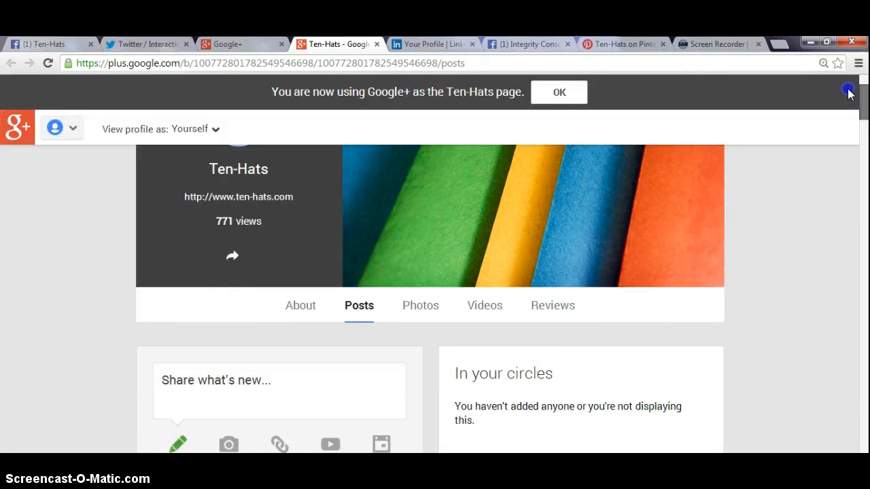
scroll("down", 3)
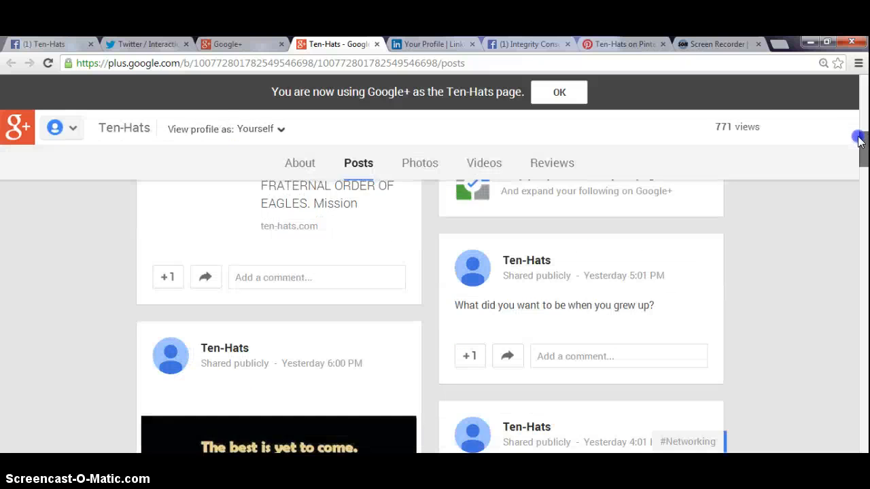
scroll("down", 3)
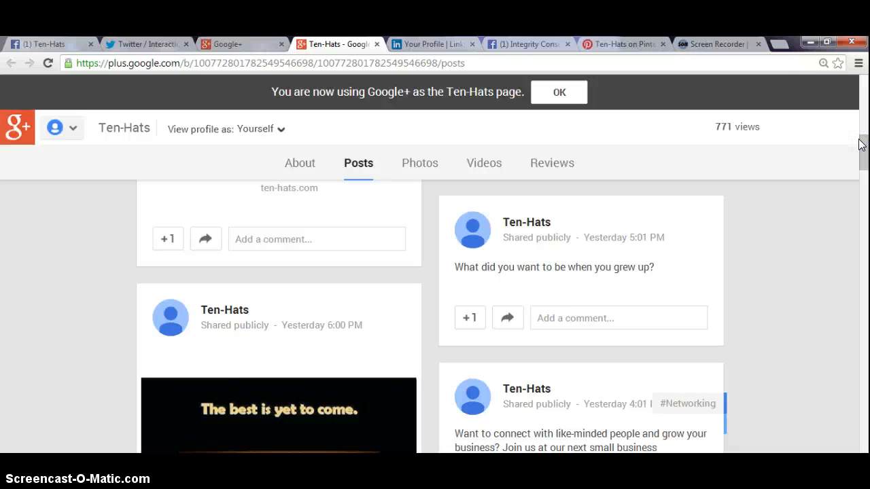
scroll("up", 3)
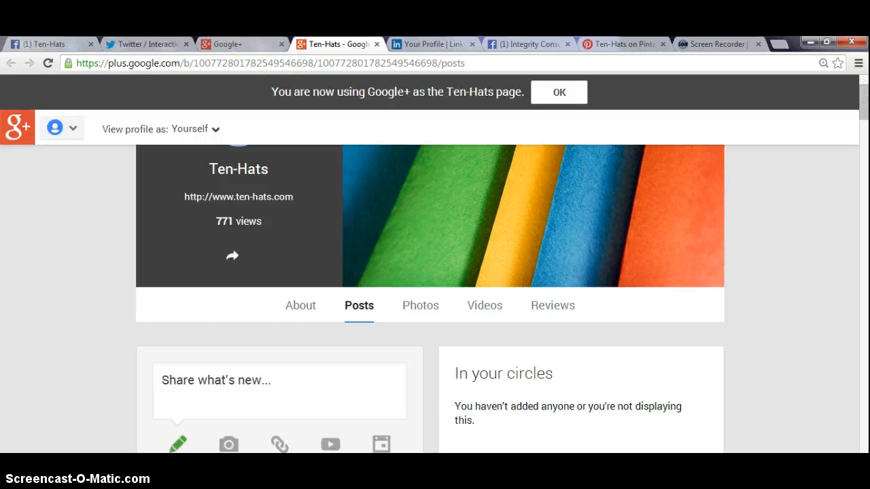
left_click(41, 43)
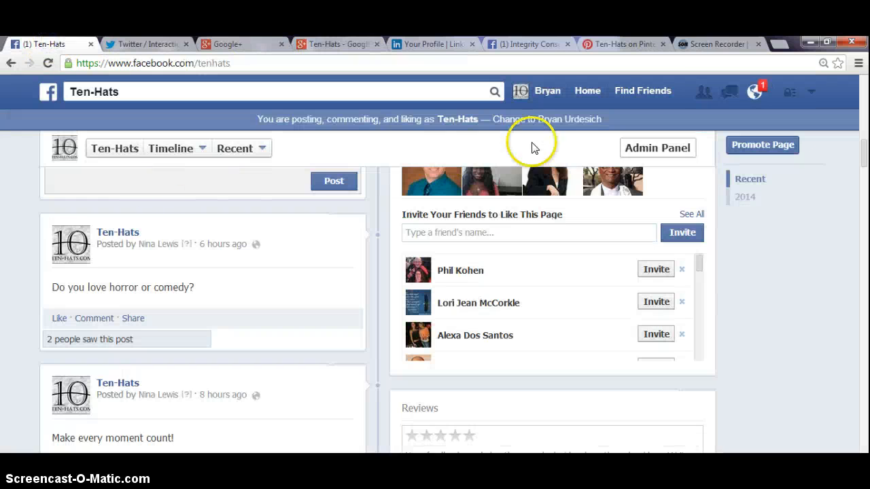
left_click(729, 93)
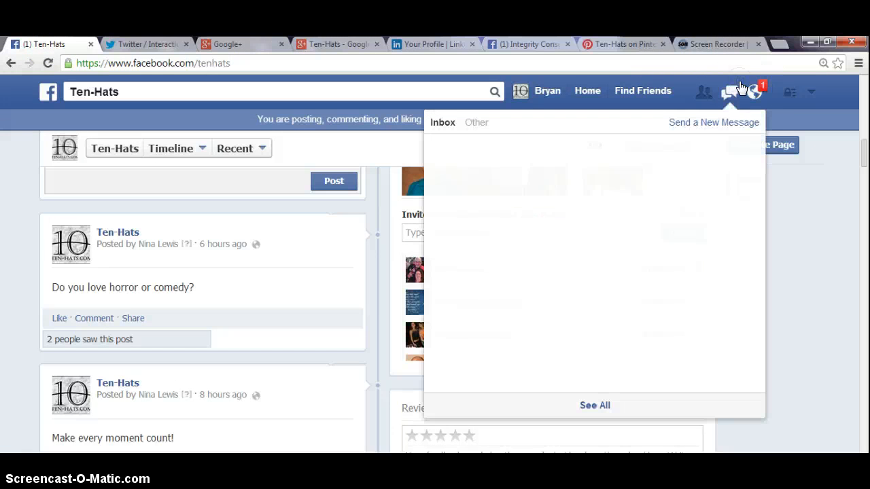
left_click(729, 93)
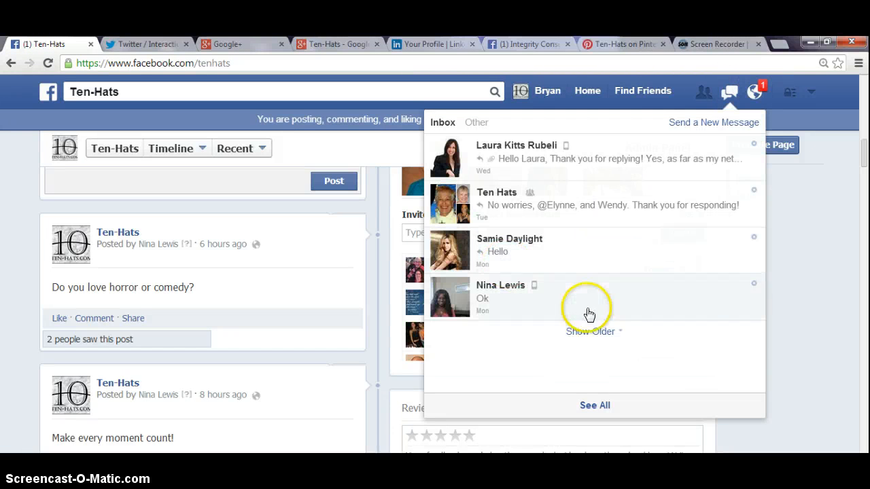
left_click(590, 332)
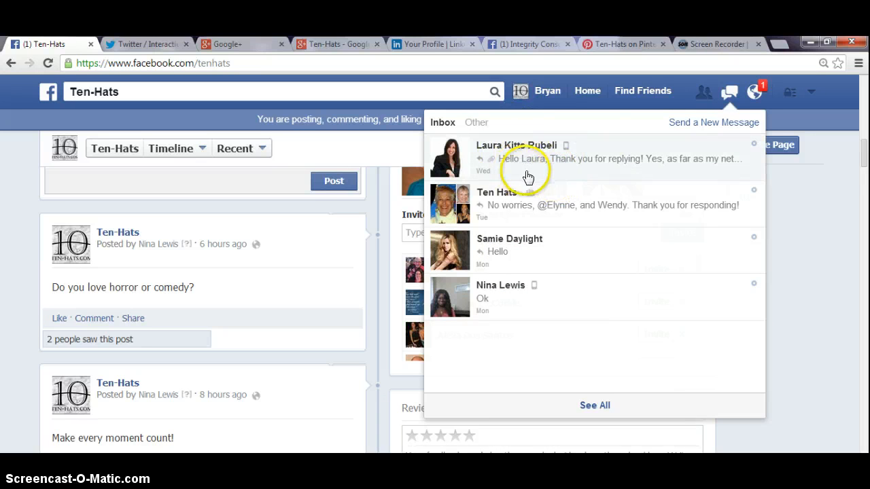
mouse_move(556, 166)
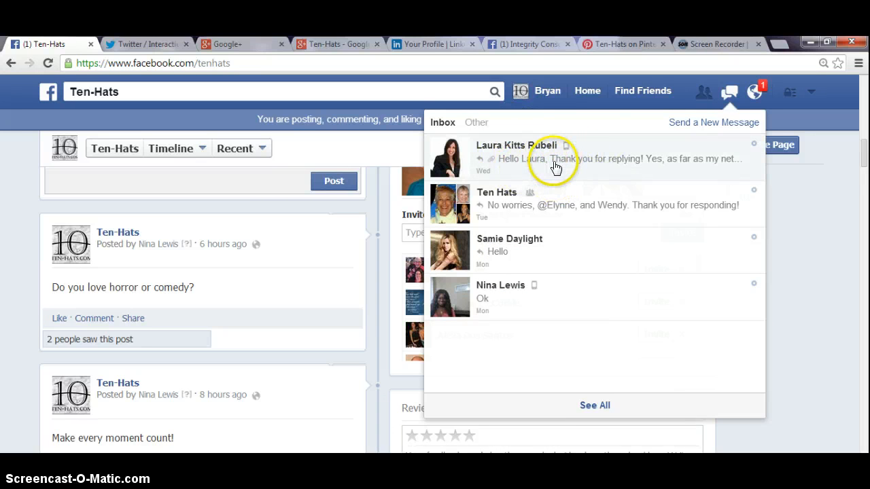
mouse_move(539, 285)
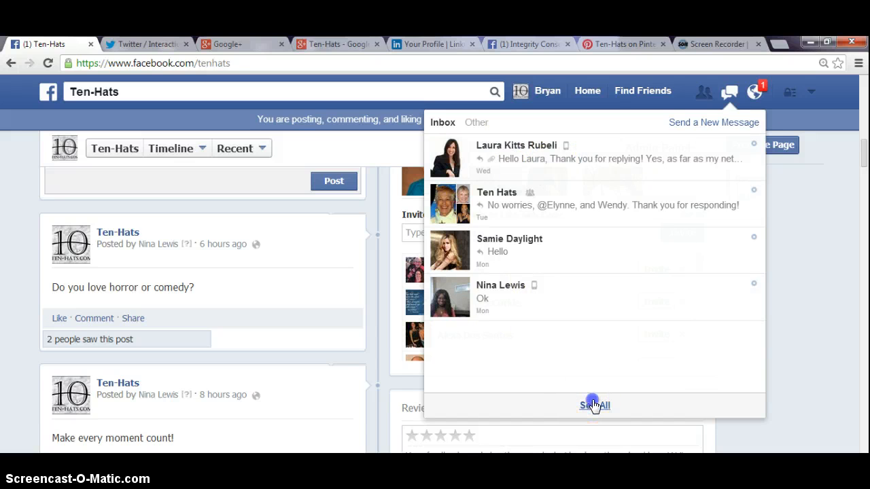
left_click(594, 405)
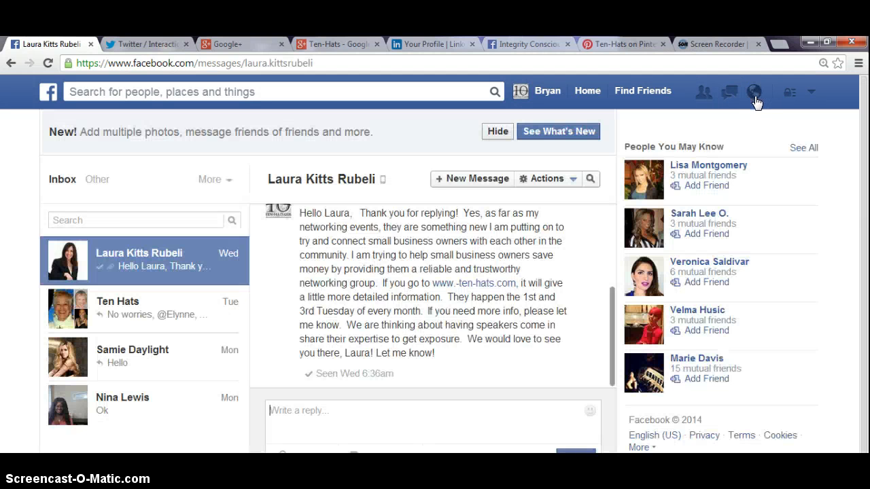
scroll("down", 3)
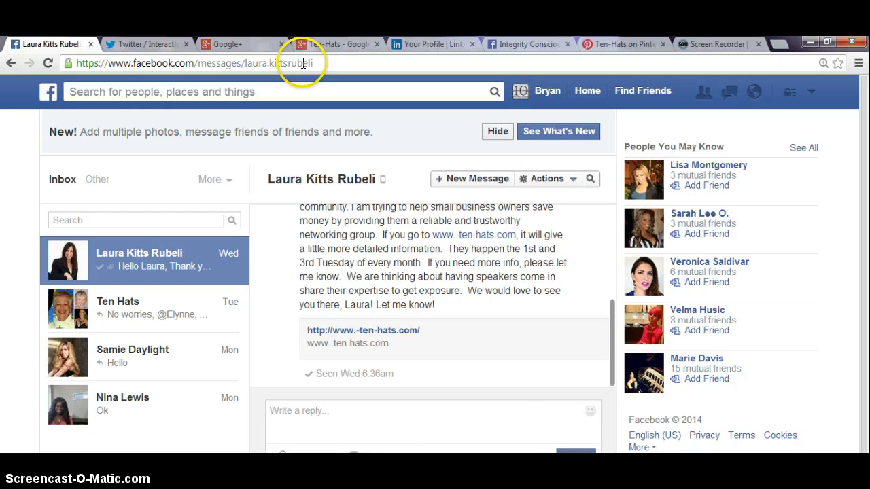
left_click(432, 43)
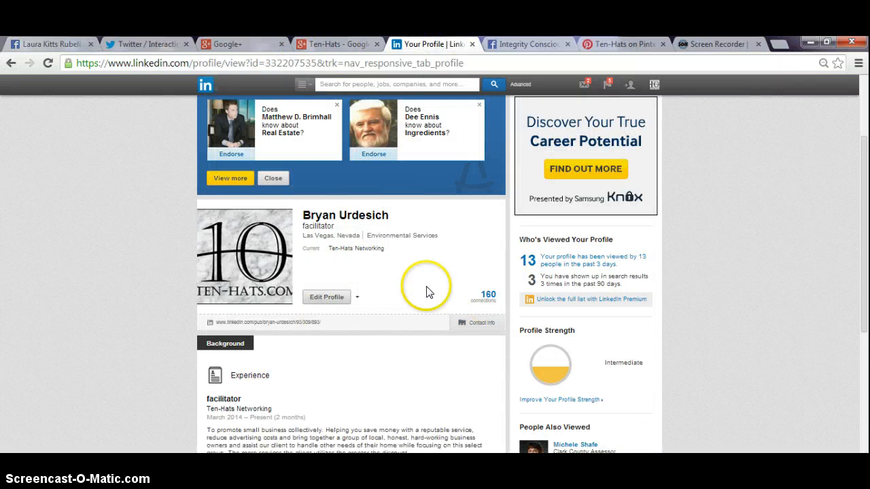
mouse_move(461, 291)
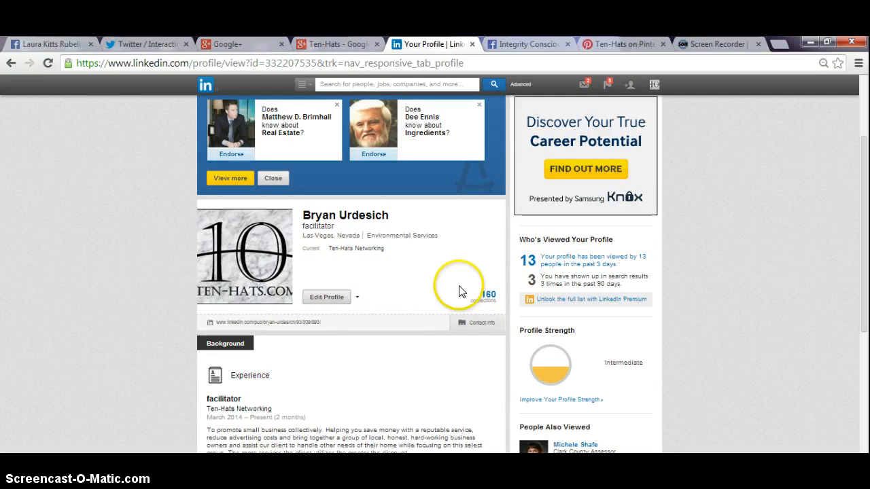
mouse_move(434, 321)
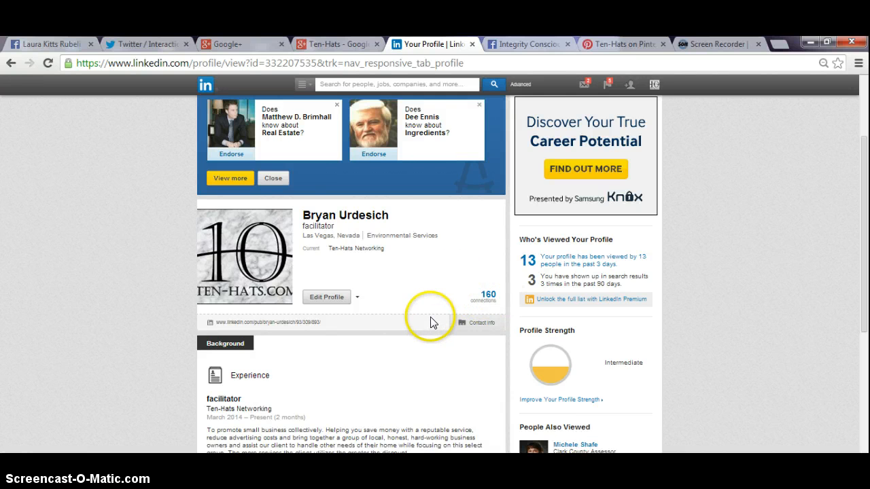
Review the LinkedIn profile's 160 connections and groups, then show the recent messages preview
scroll("down", 3)
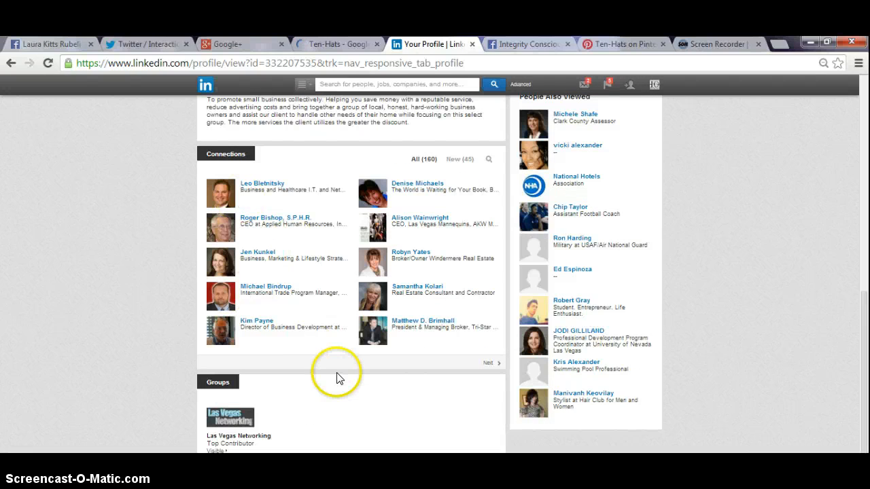
scroll("down", 3)
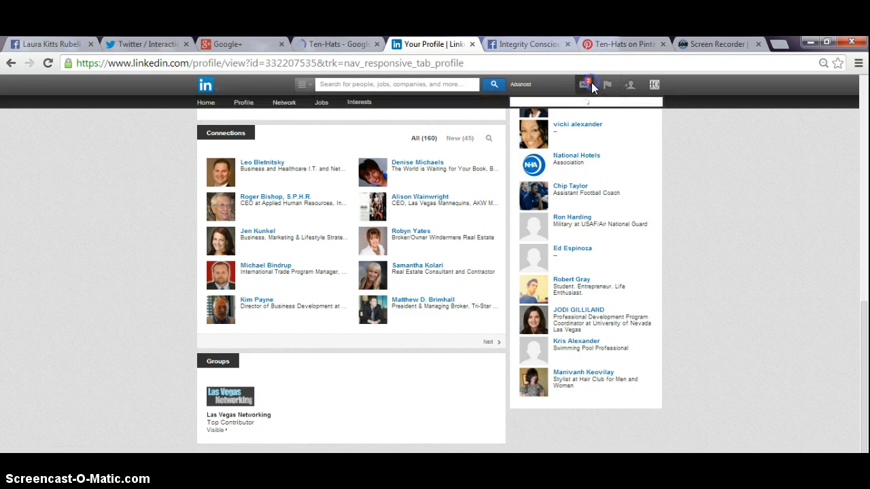
left_click(584, 84)
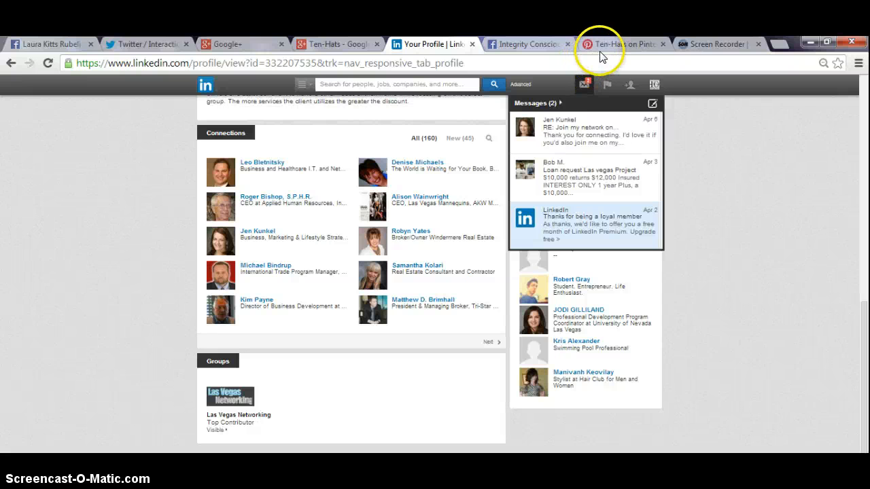
Switch to the Ten-Hats Pinterest profile with its 2 boards, 9 pins, 3 followers and 8 following
left_click(618, 43)
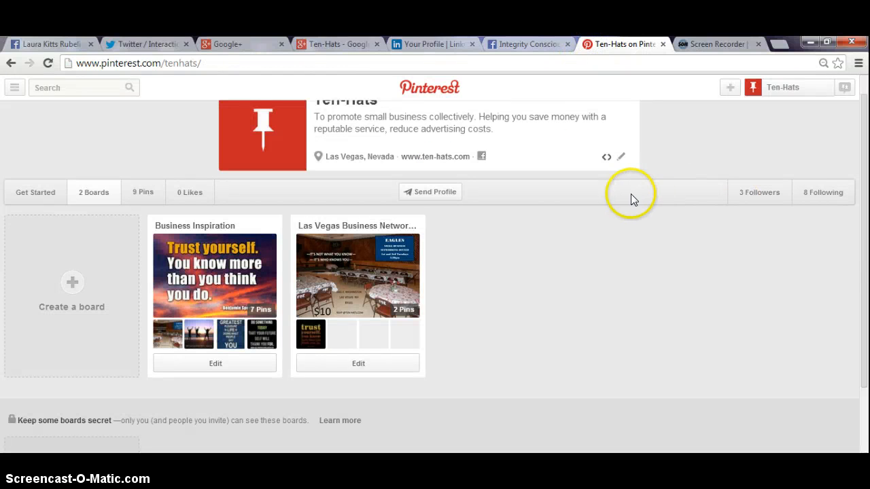
mouse_move(434, 251)
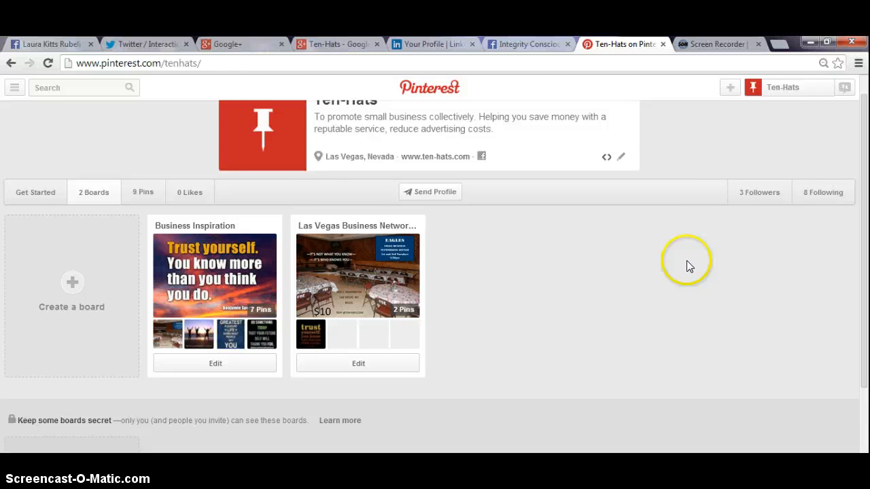
mouse_move(823, 193)
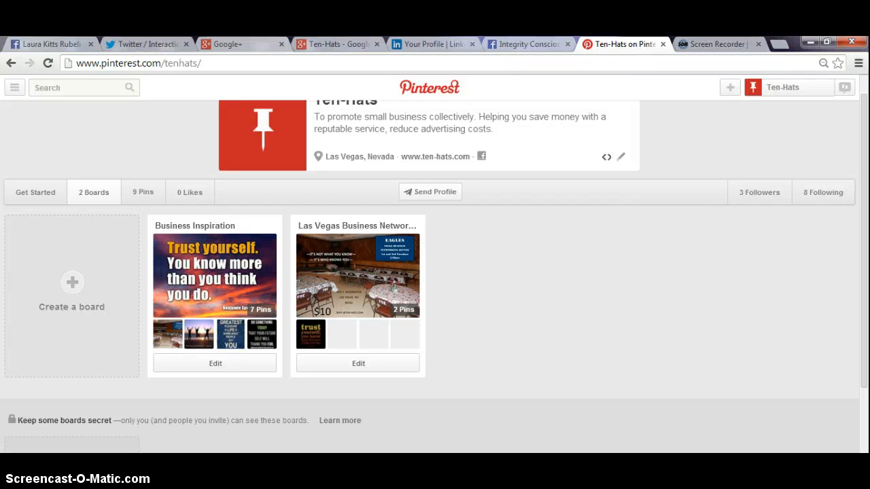
From the LinkedIn profile, go through the messages preview into the full received-messages inbox
left_click(433, 43)
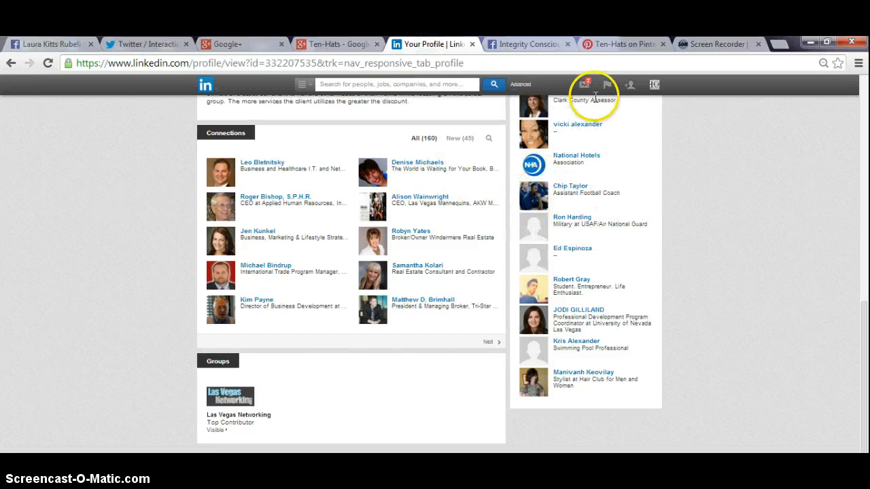
left_click(584, 84)
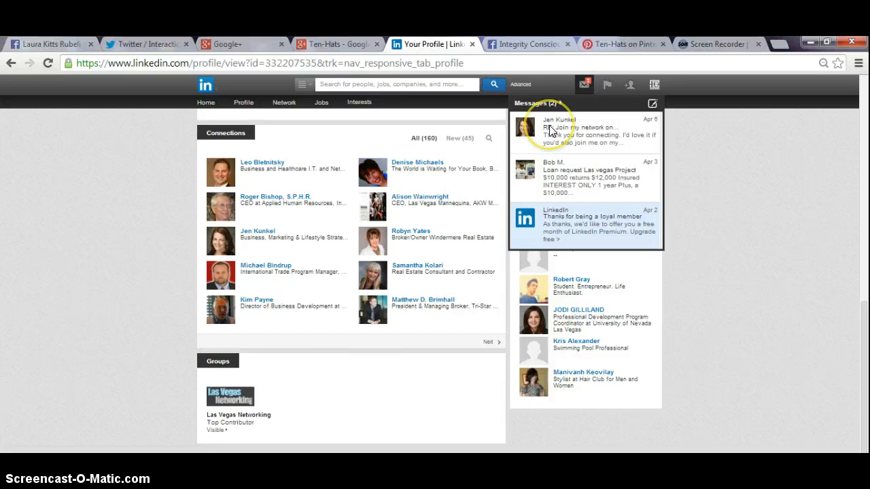
left_click(584, 131)
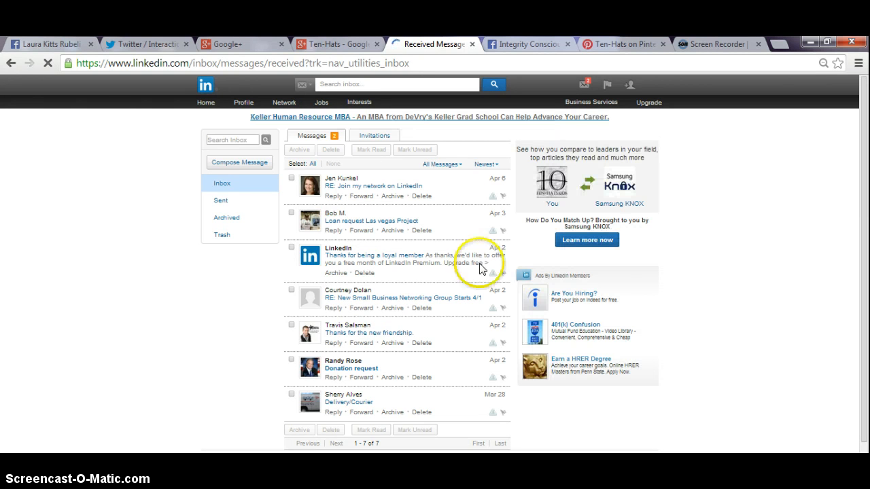
mouse_move(353, 299)
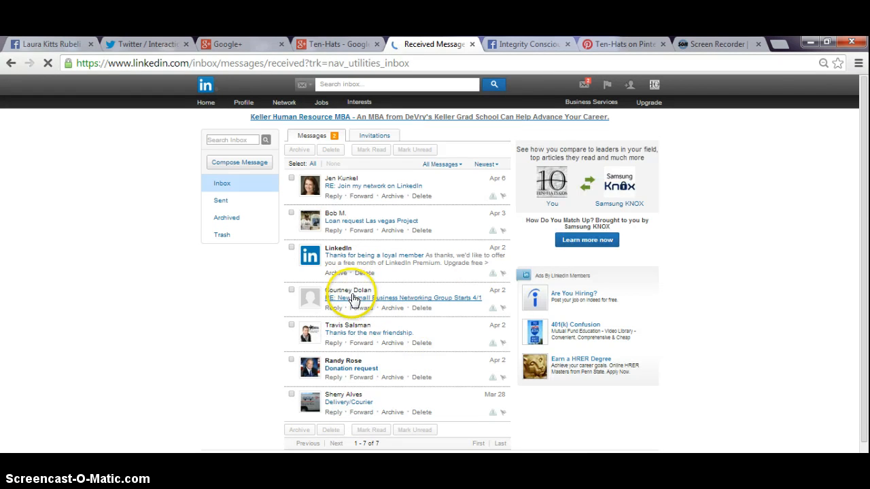
left_click(401, 298)
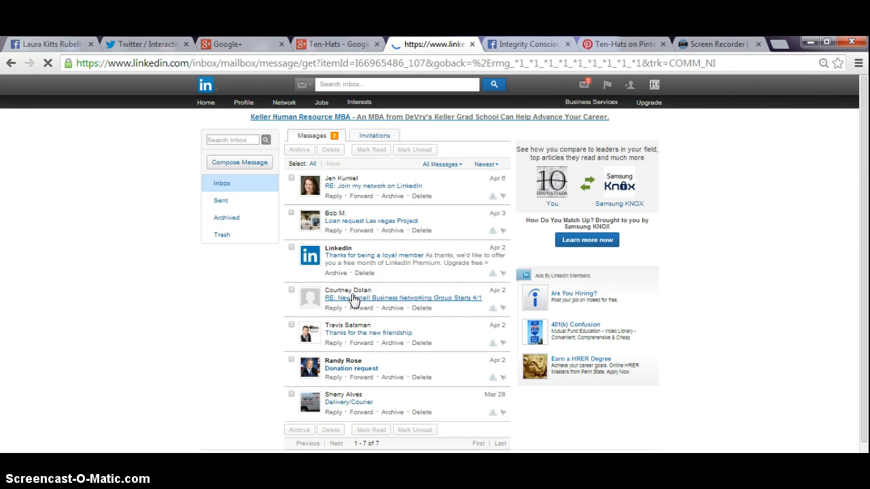
left_click(402, 299)
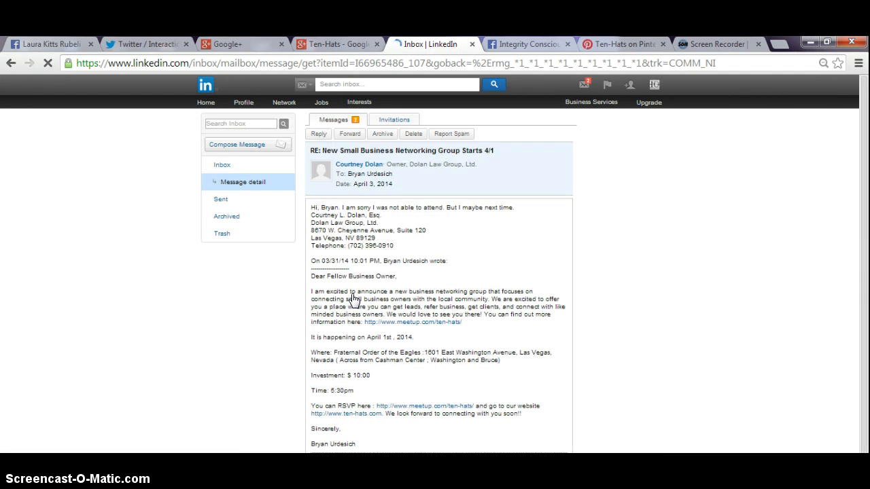